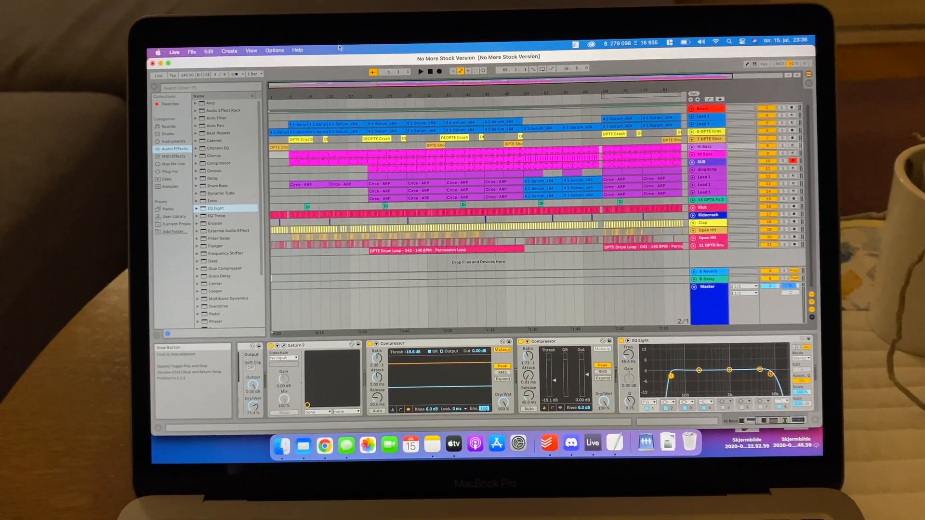
- Show About This Mac: macOS Big Sur on a 13-inch M1 MacBook Pro, 16 GB
left_click(159, 50)
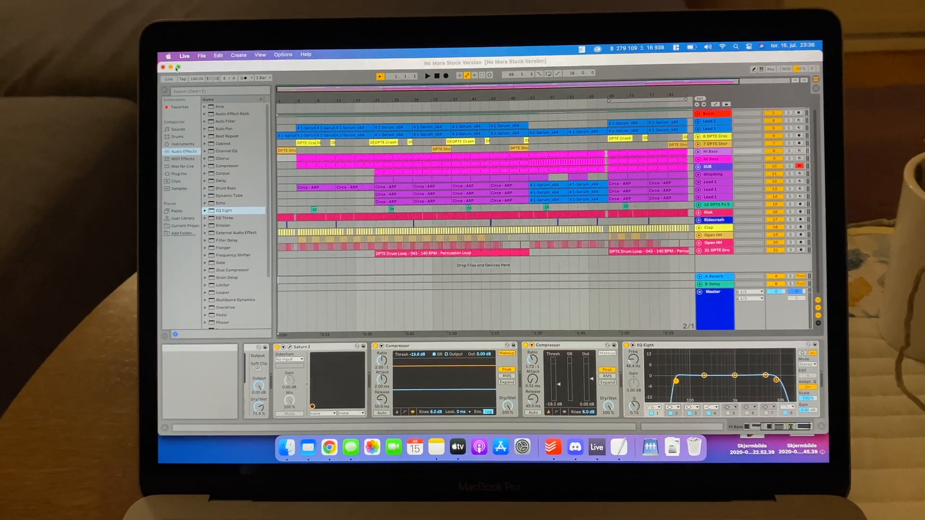
left_click(172, 54)
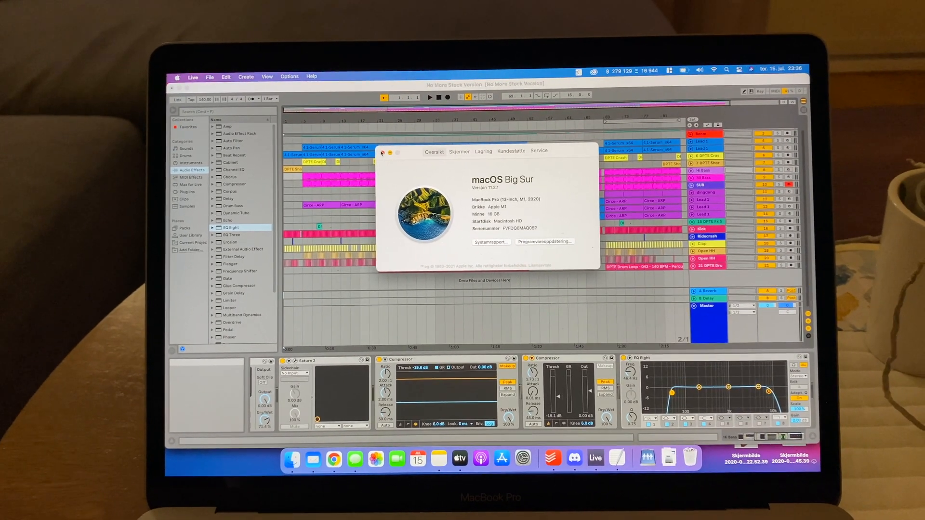
- Close About This Mac and show Live's Audio preferences with the 2048-sample buffer
left_click(381, 151)
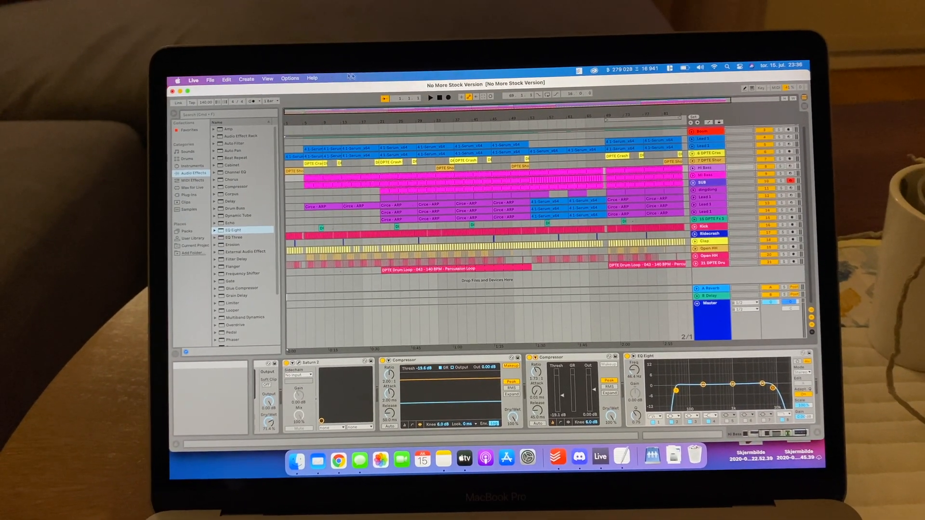
left_click(193, 78)
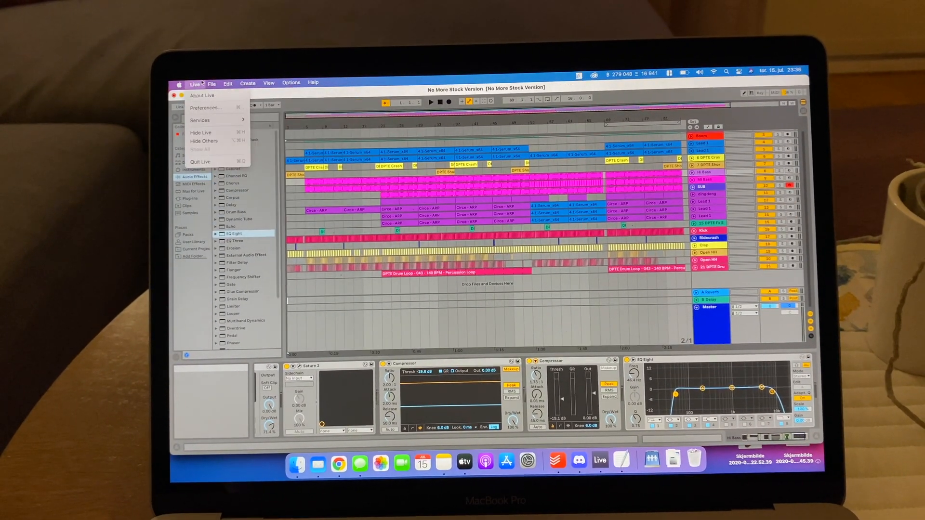
left_click(207, 95)
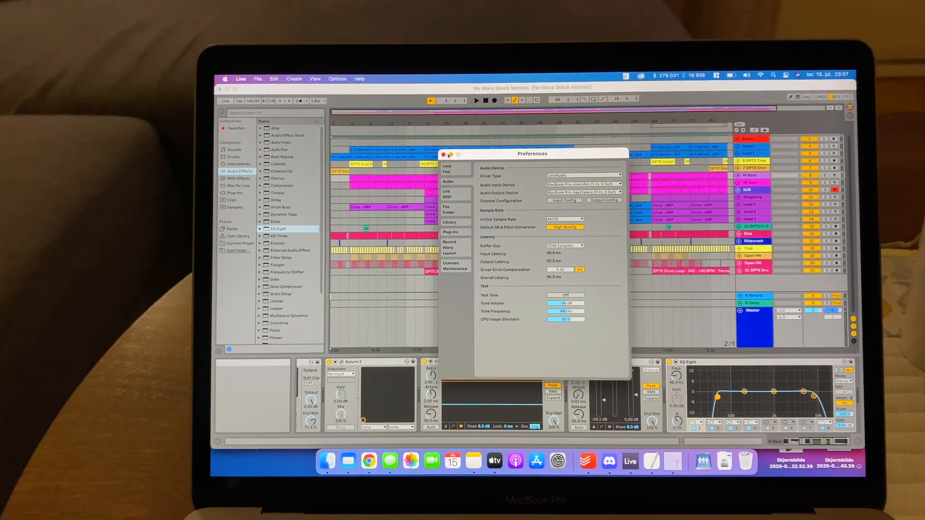
- Close Preferences and open a Serum synth loaded with a plucked preset
left_click(444, 154)
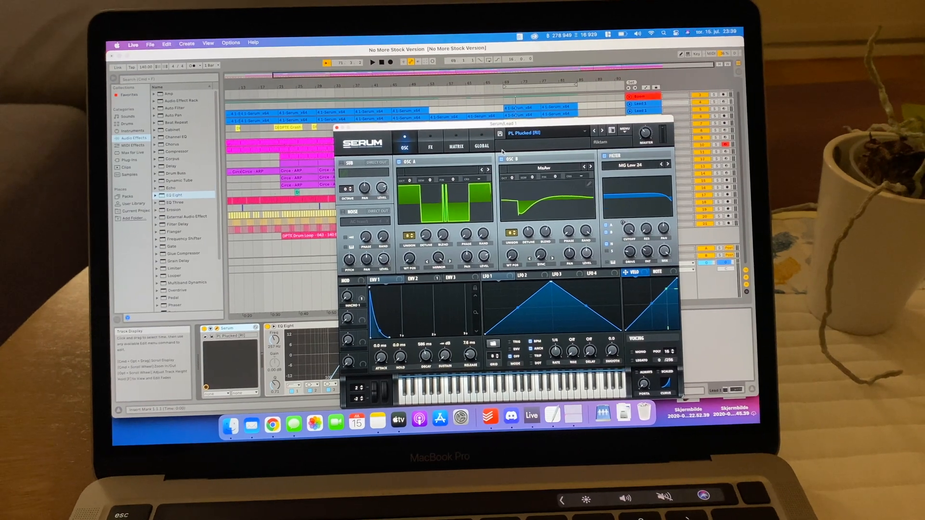
- Close Serum and show the Master chain, from saturator through compressors to Pro-L 2
left_click(481, 146)
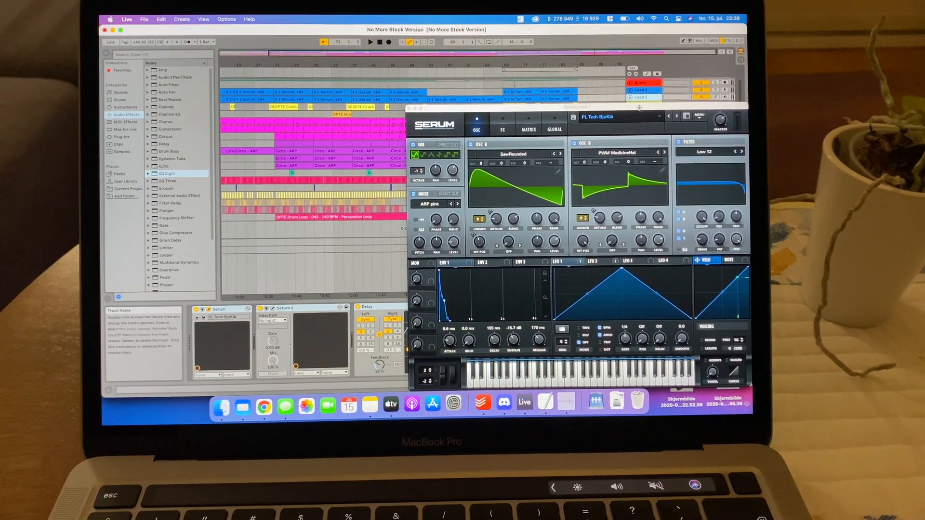
left_click(554, 130)
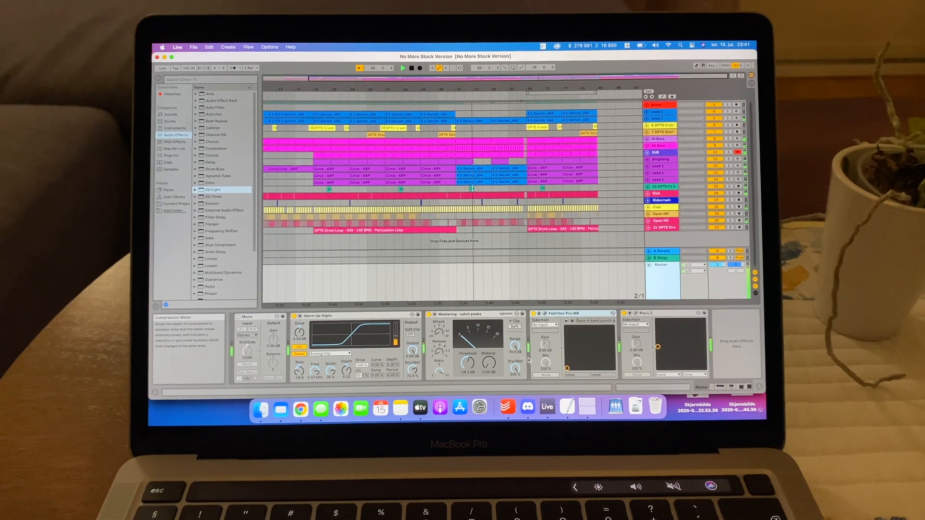
- Open Activity Monitor from the Dock to see Live topping CPU usage
left_click(585, 405)
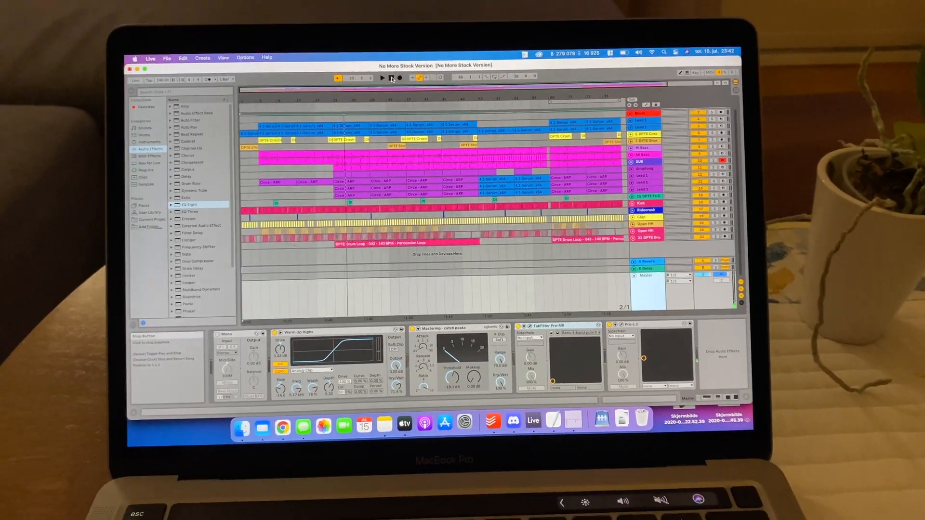
left_click(571, 411)
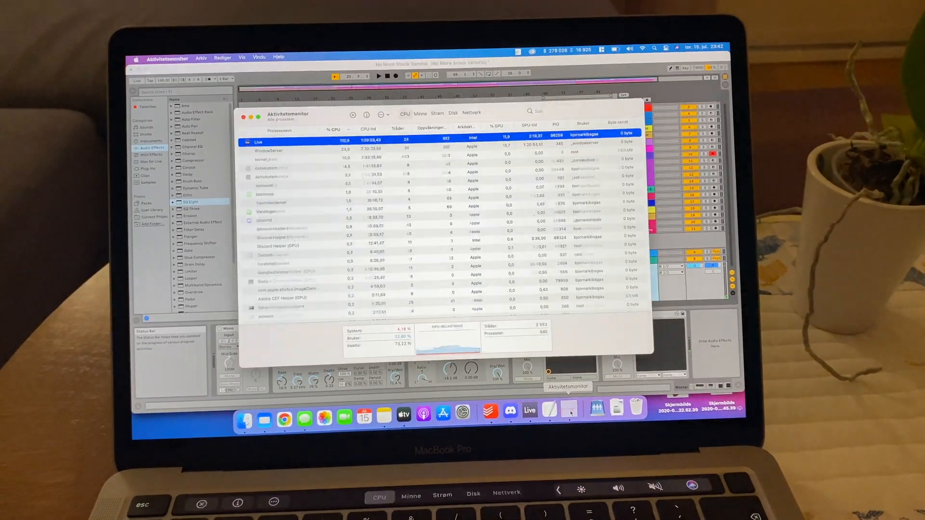